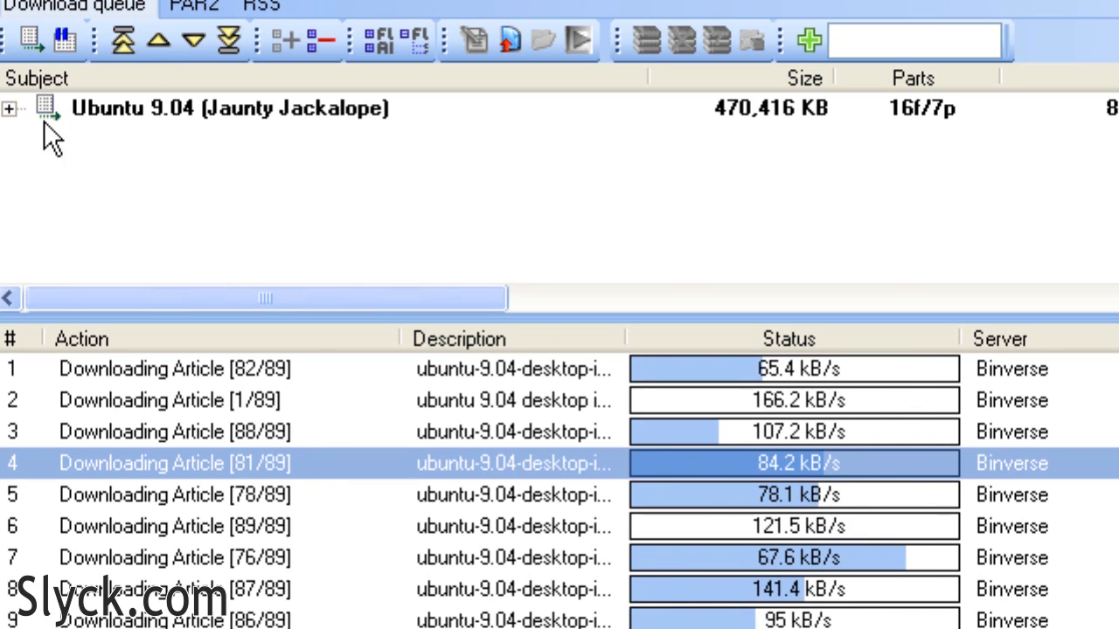
- Expand the Ubuntu 9.04 (Jaunty Jackalope) queue entry to list its RAR parts and article progress
left_click(10, 107)
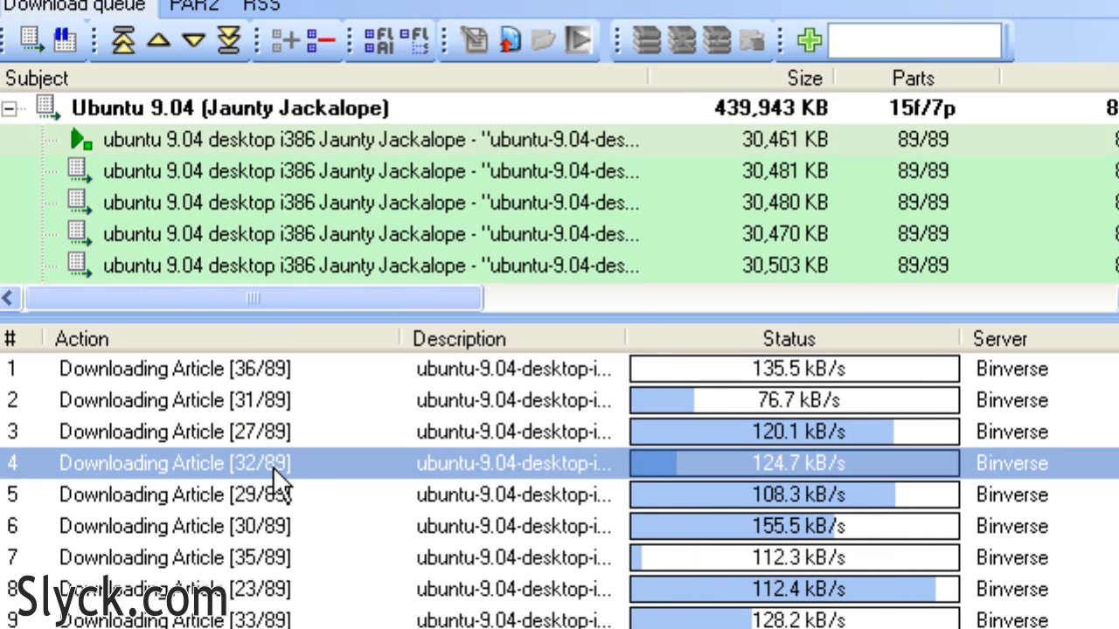
mouse_move(267, 201)
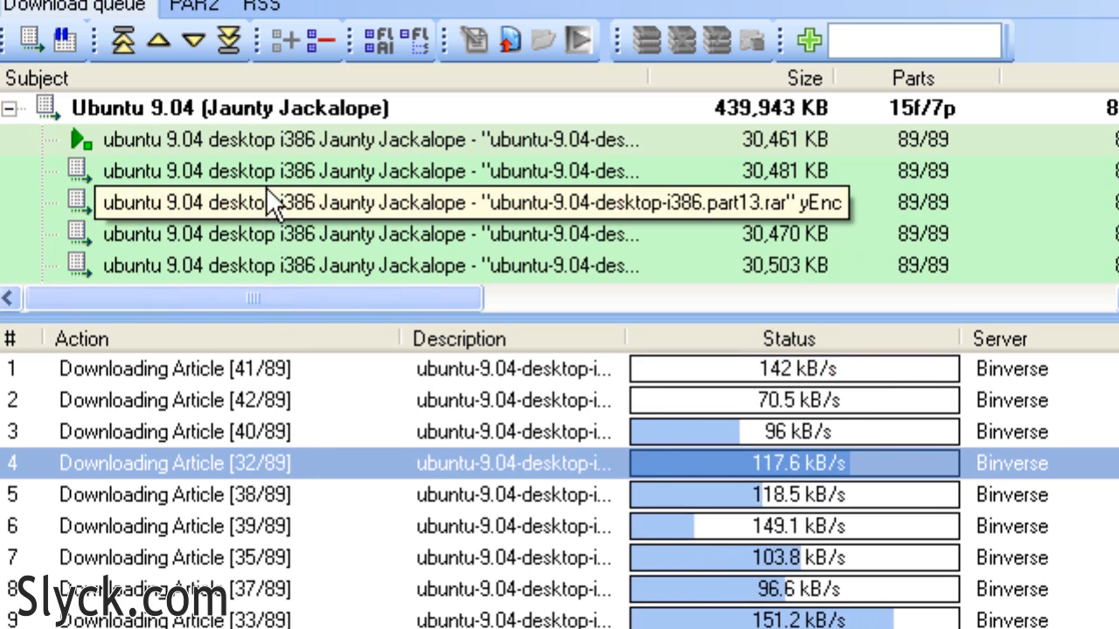